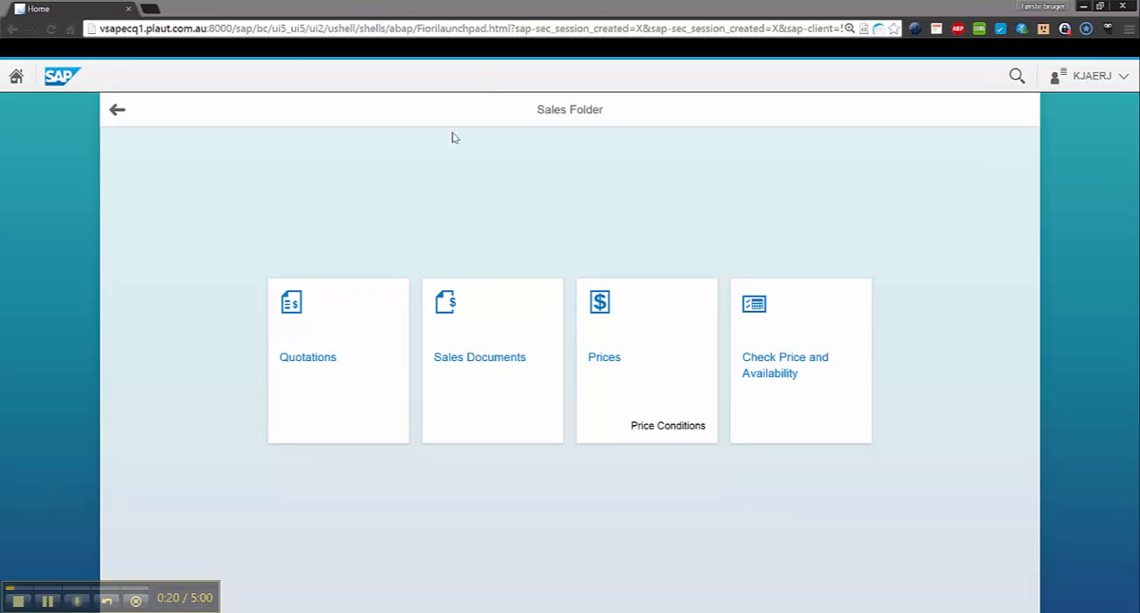
mouse_move(283, 306)
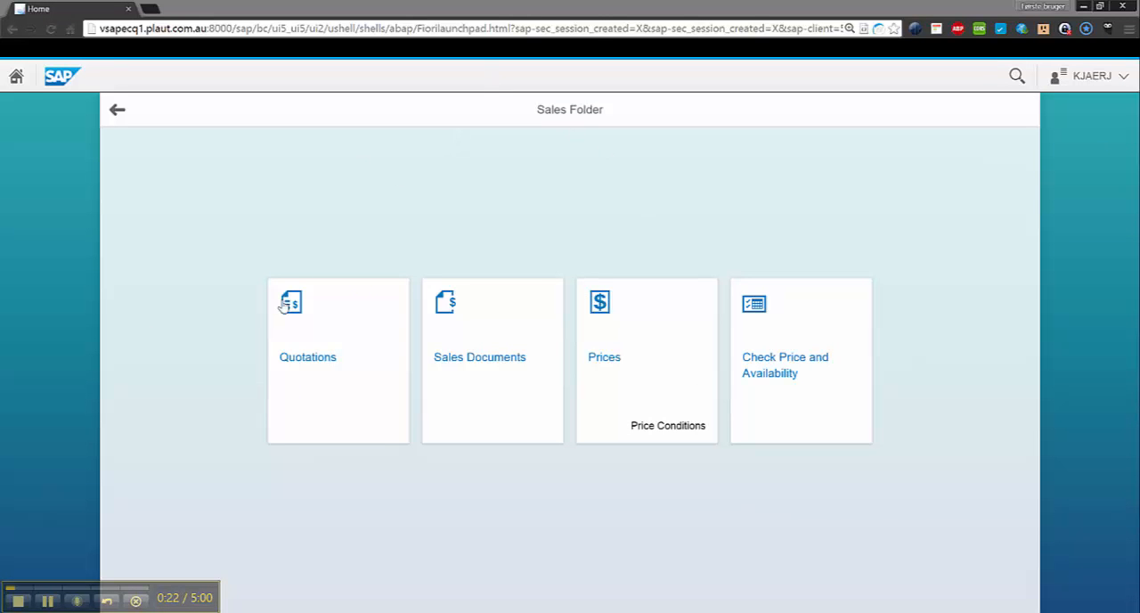
mouse_move(413, 378)
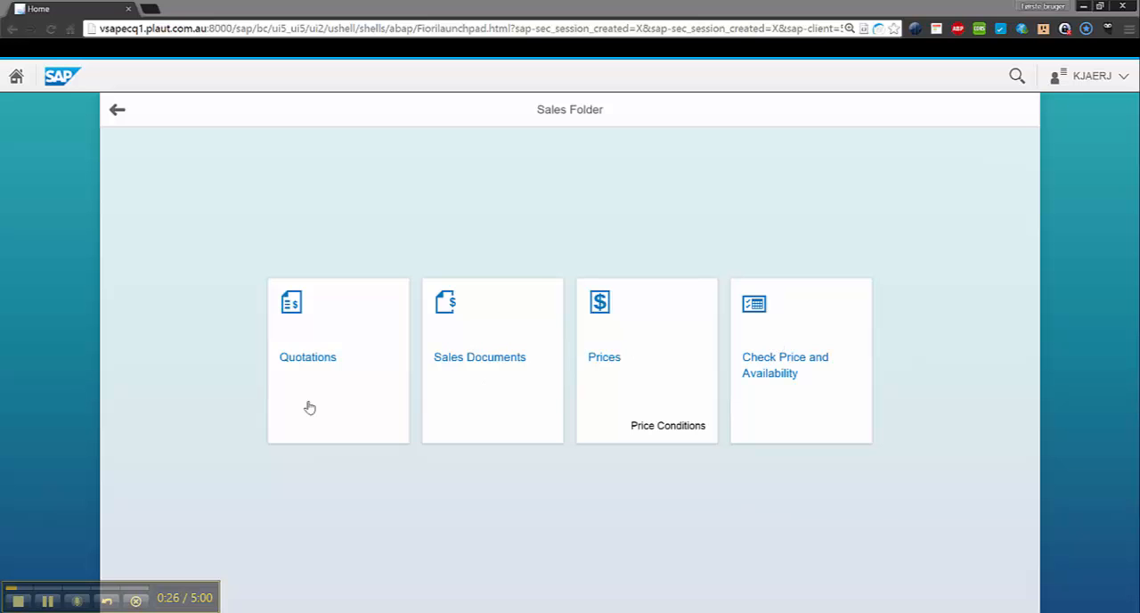
mouse_move(636, 406)
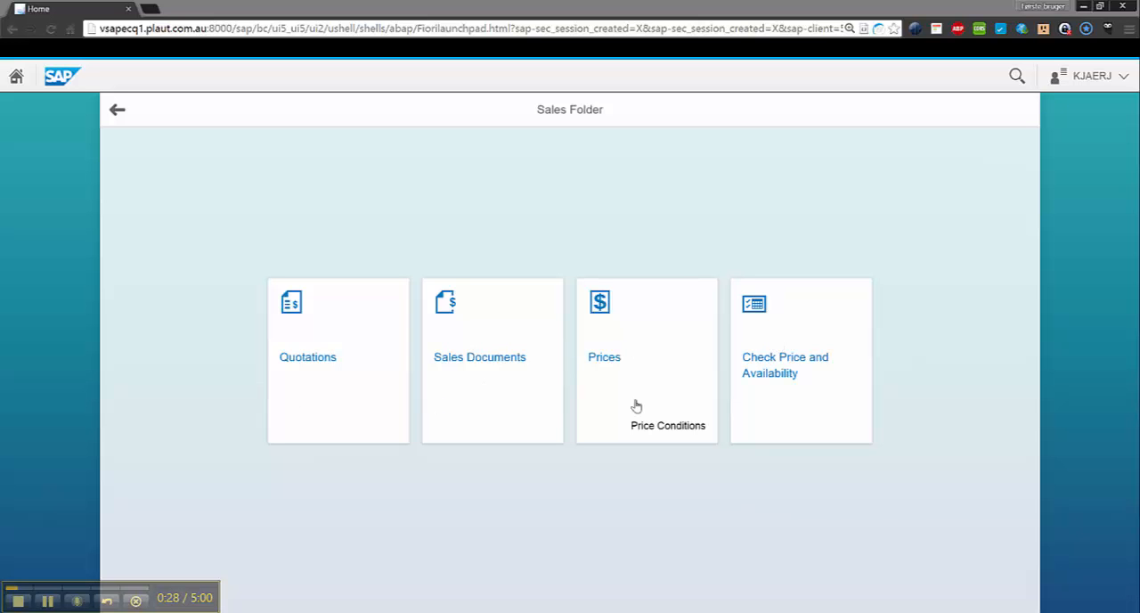
mouse_move(797, 367)
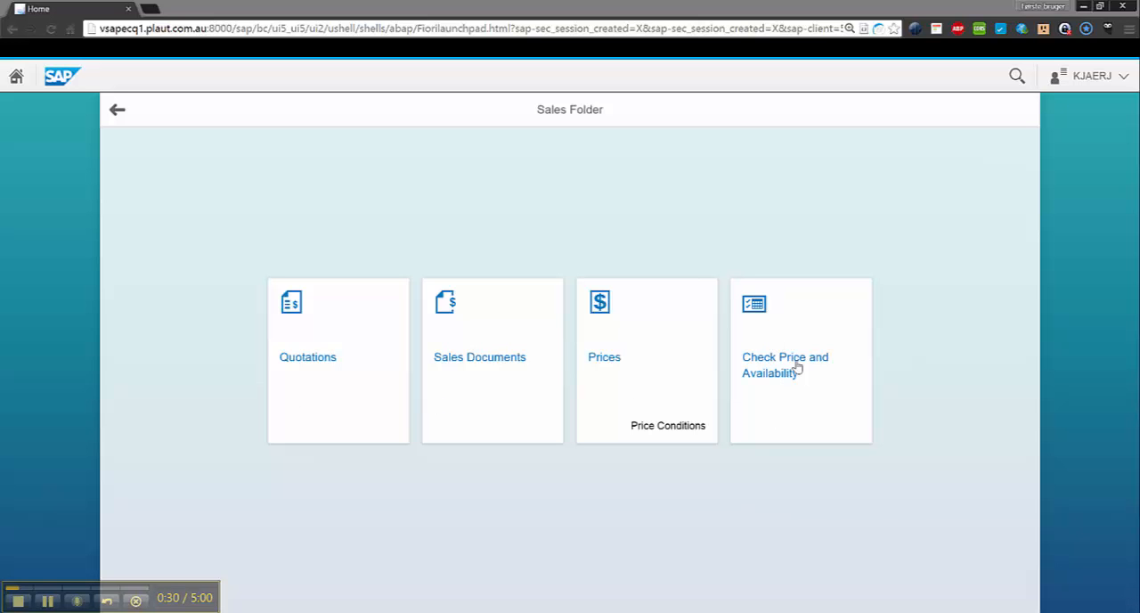
mouse_move(798, 346)
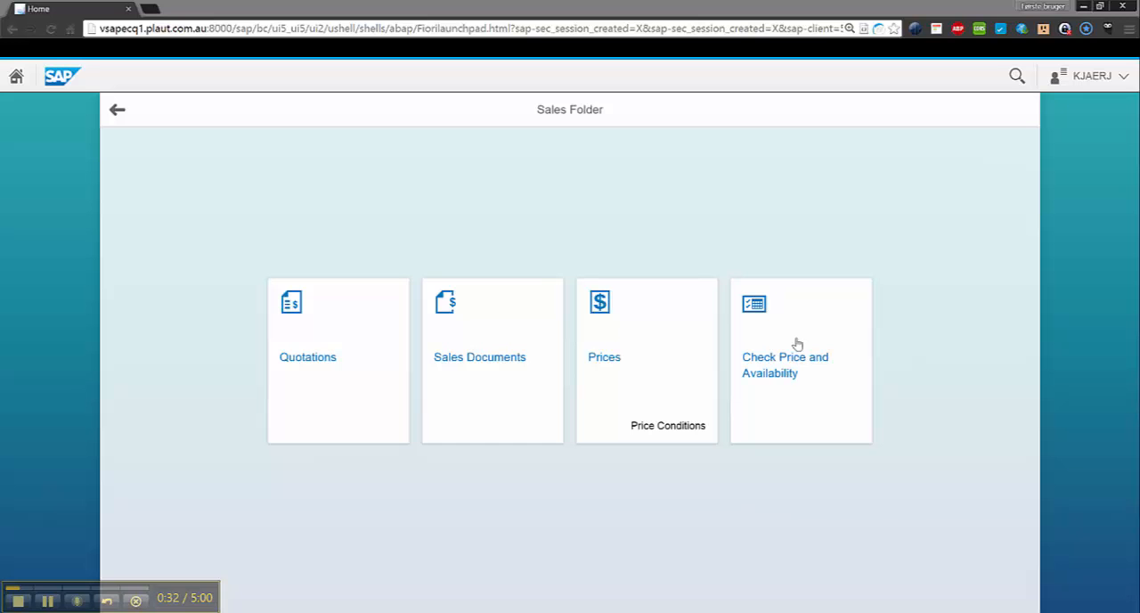
mouse_move(447, 342)
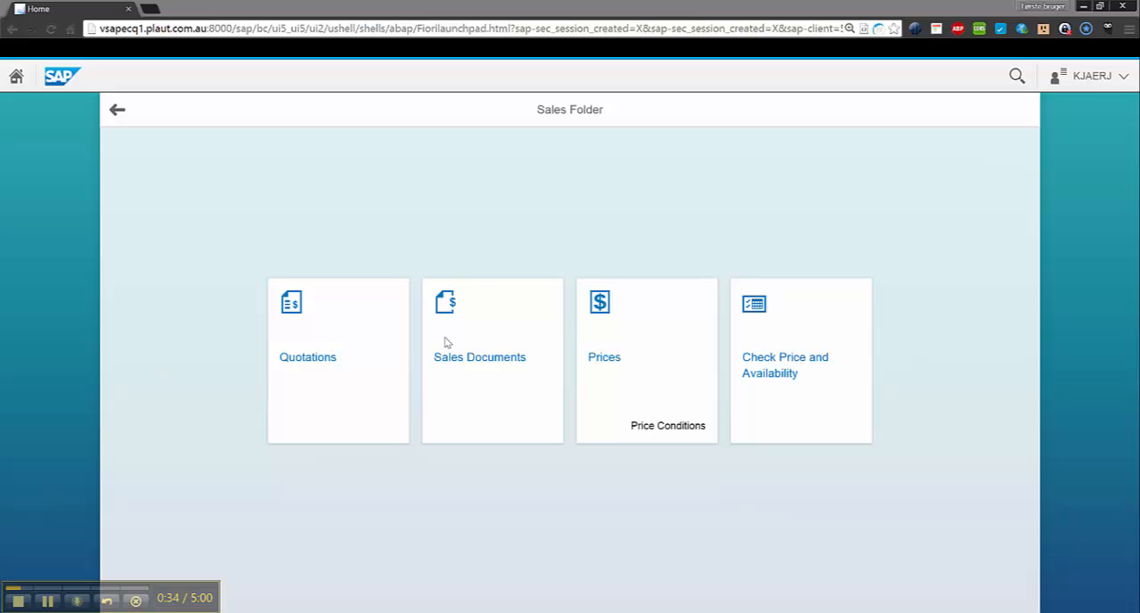
mouse_move(460, 164)
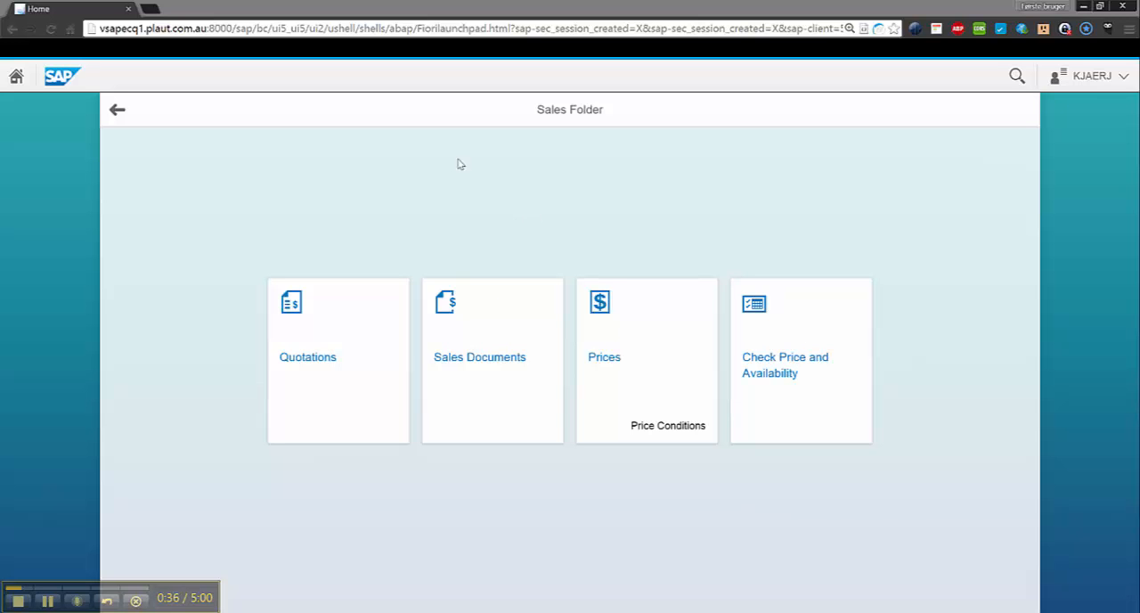
mouse_move(534, 174)
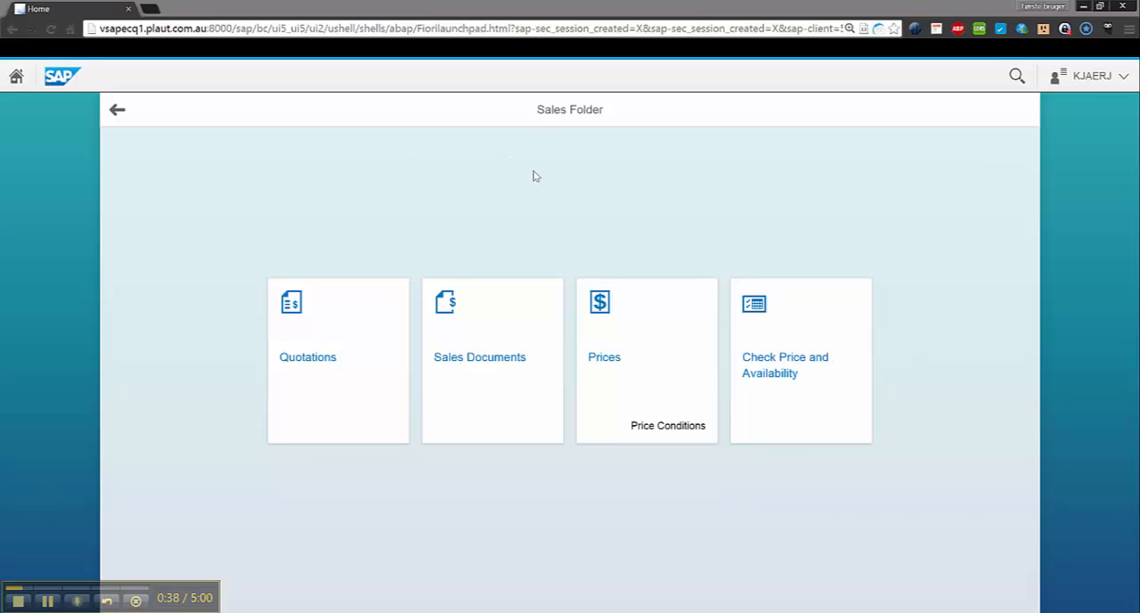
mouse_move(534, 206)
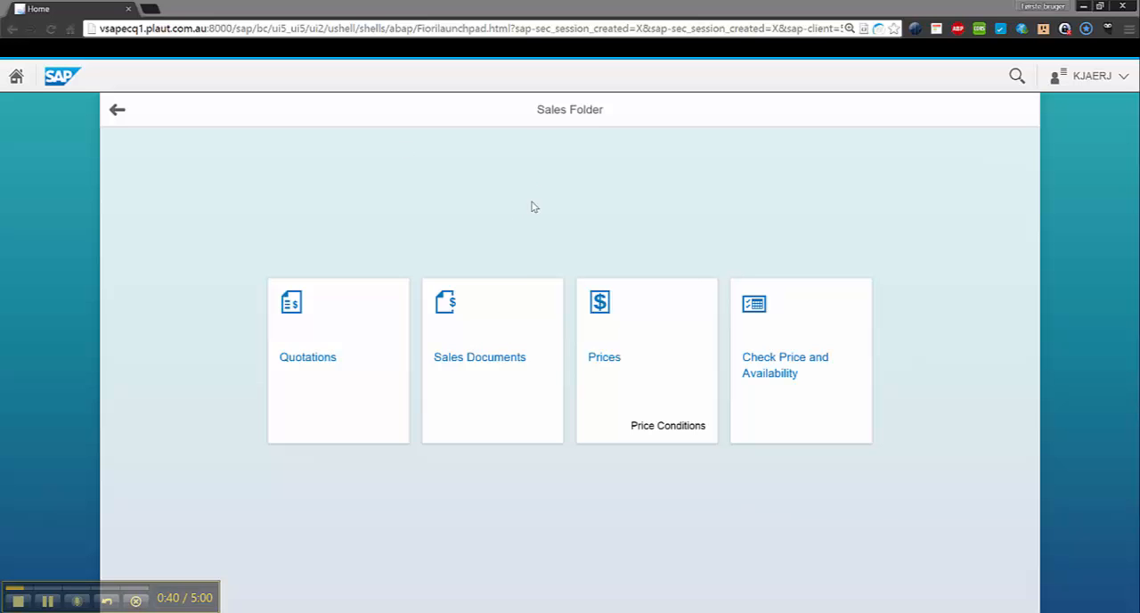
mouse_move(506, 326)
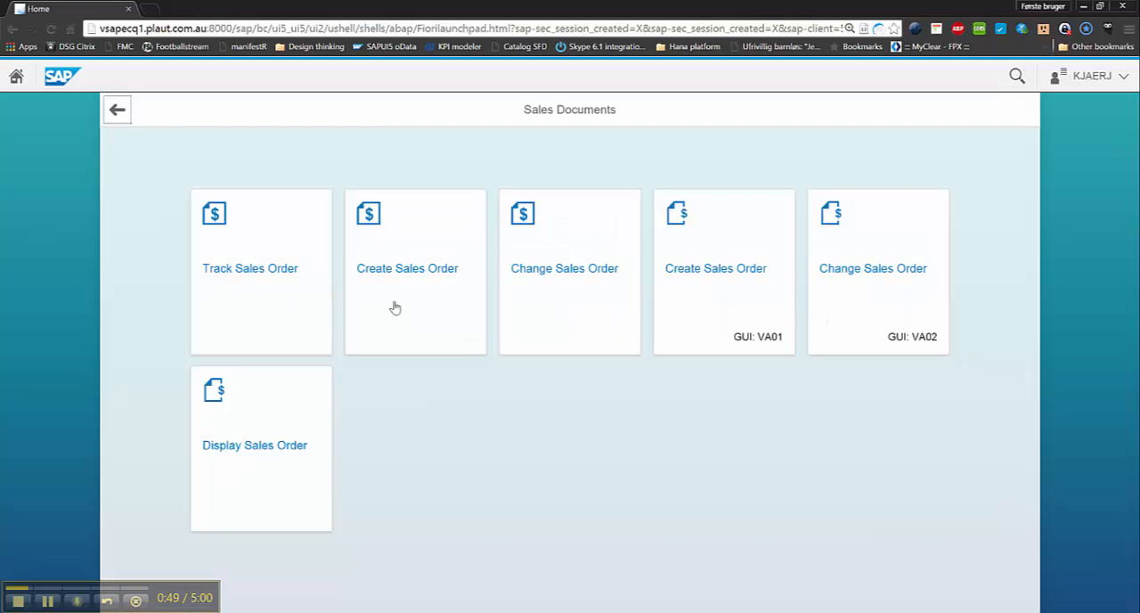
mouse_move(848, 317)
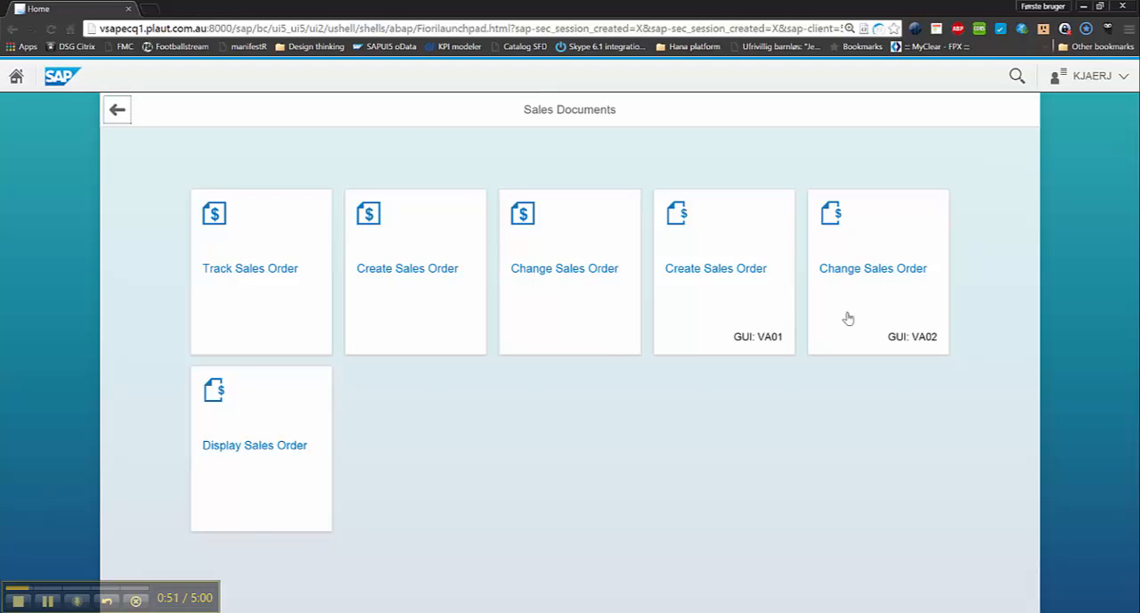
mouse_move(716, 314)
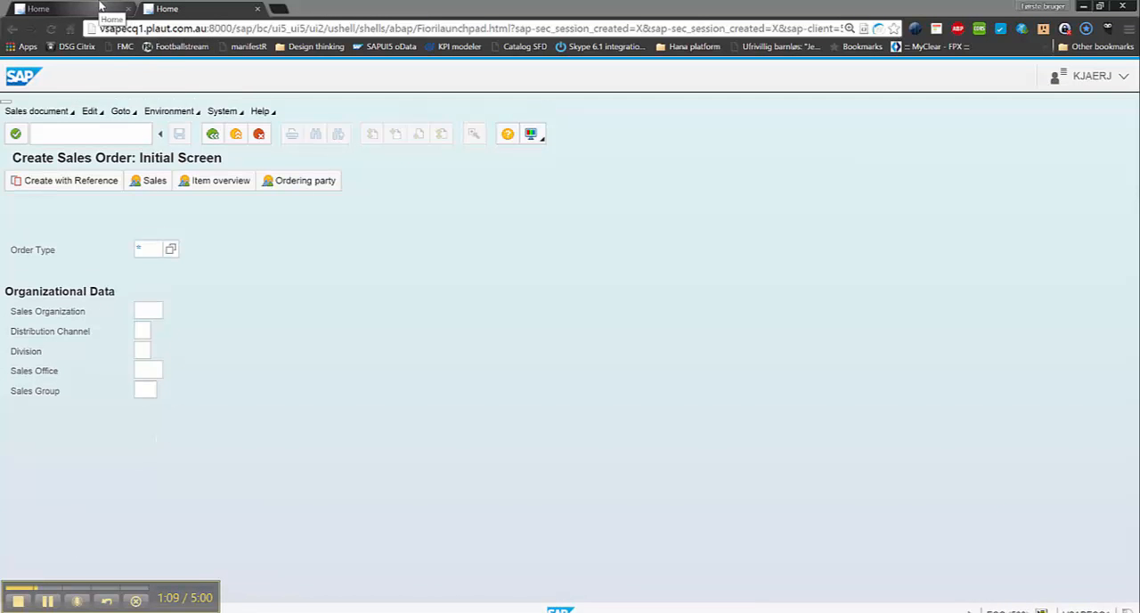
Step: Leave the VA01 Create Sales Order screen and return to the Sales Documents page
left_click(118, 110)
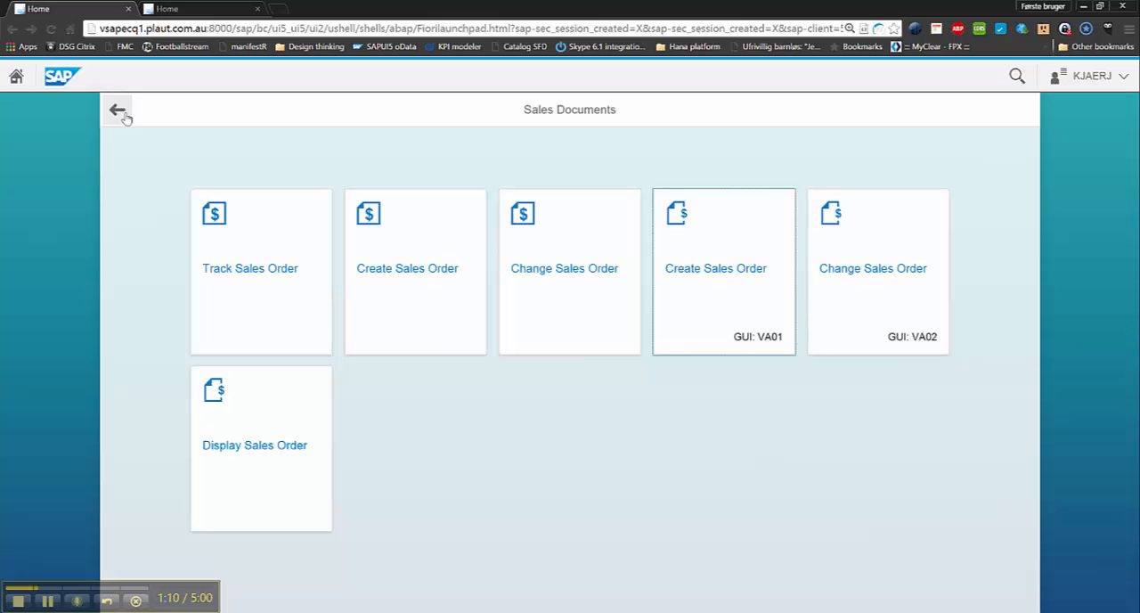
Step: Step back up from Sales Documents to the Sales Folder with its Quotations and Prices apps
left_click(117, 108)
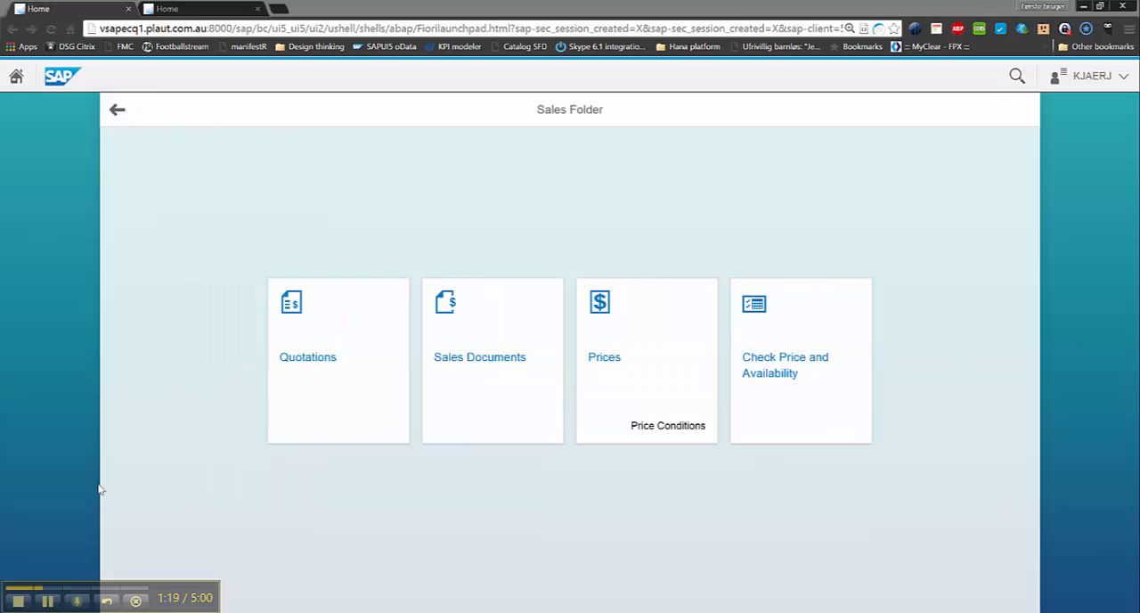
mouse_move(331, 185)
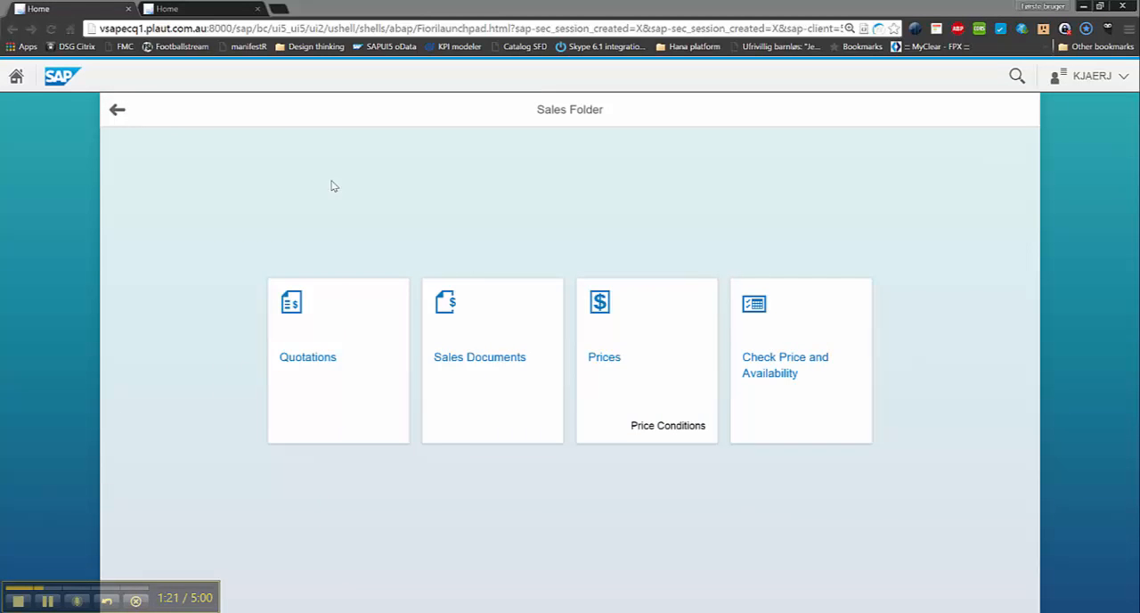